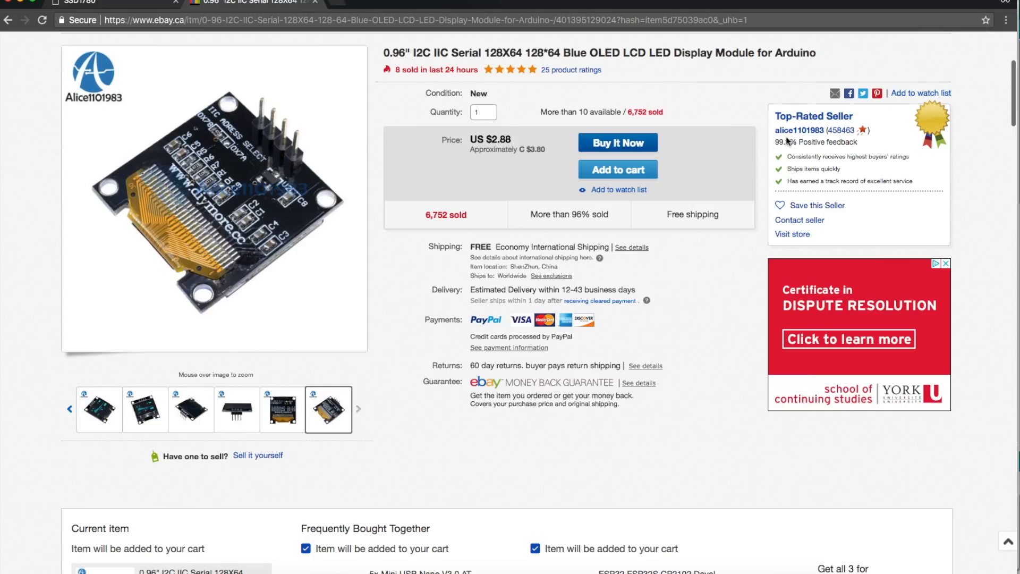
mouse_move(195, 225)
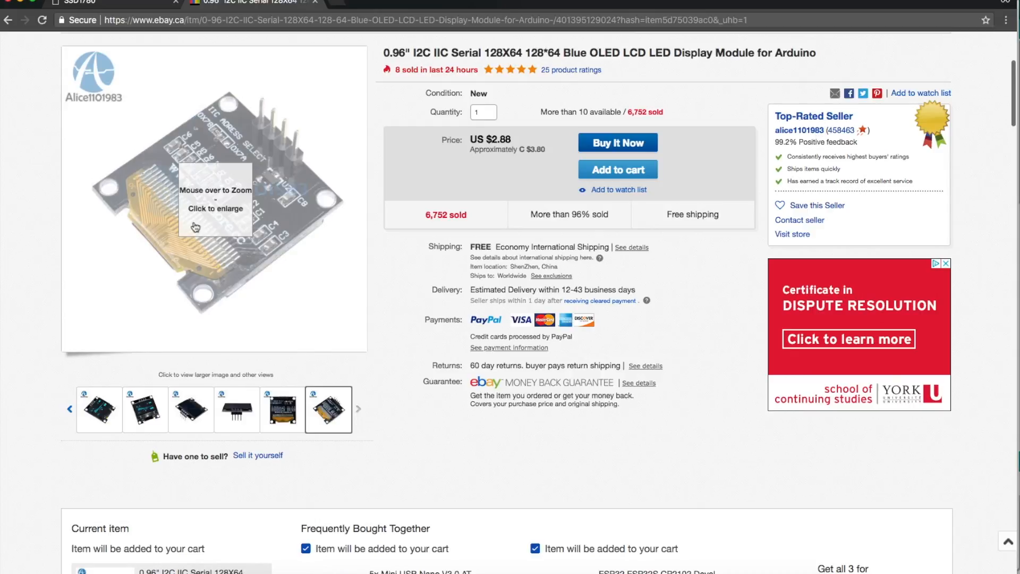
mouse_move(214, 202)
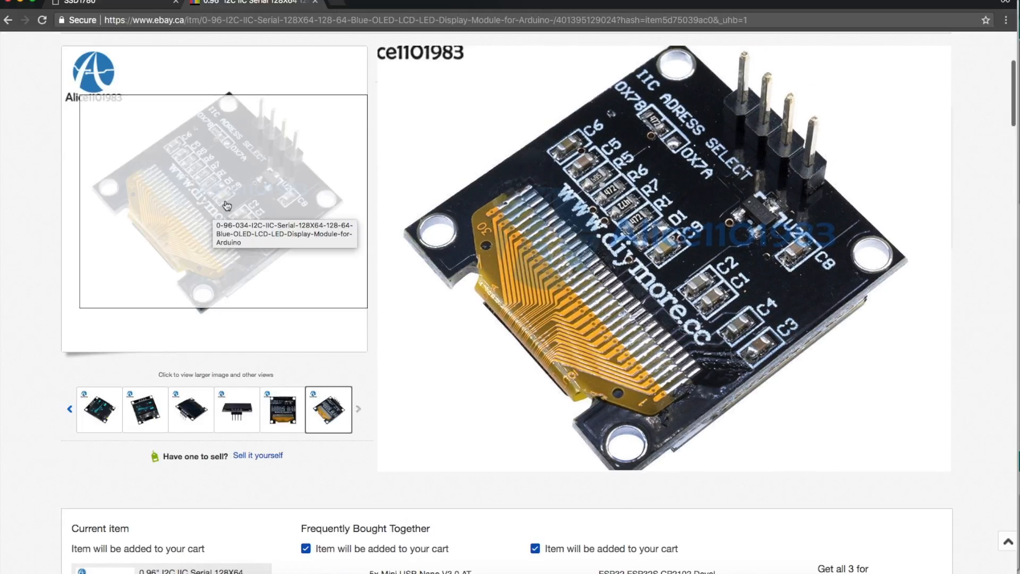
- View the 0.96" OLED listing's images and description, then open the SSD1306 datasheet PDF
left_click(145, 409)
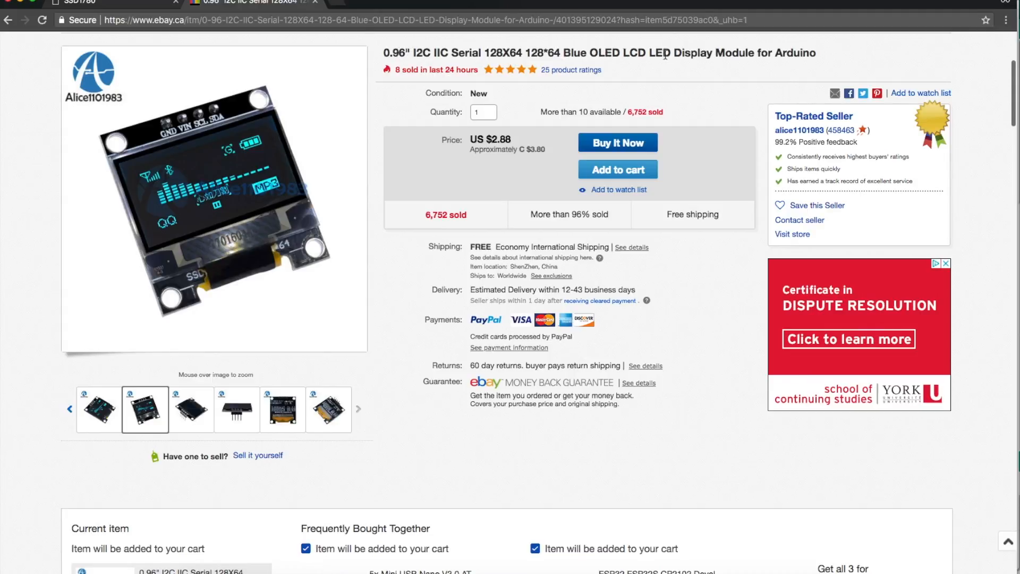
scroll("down", 3)
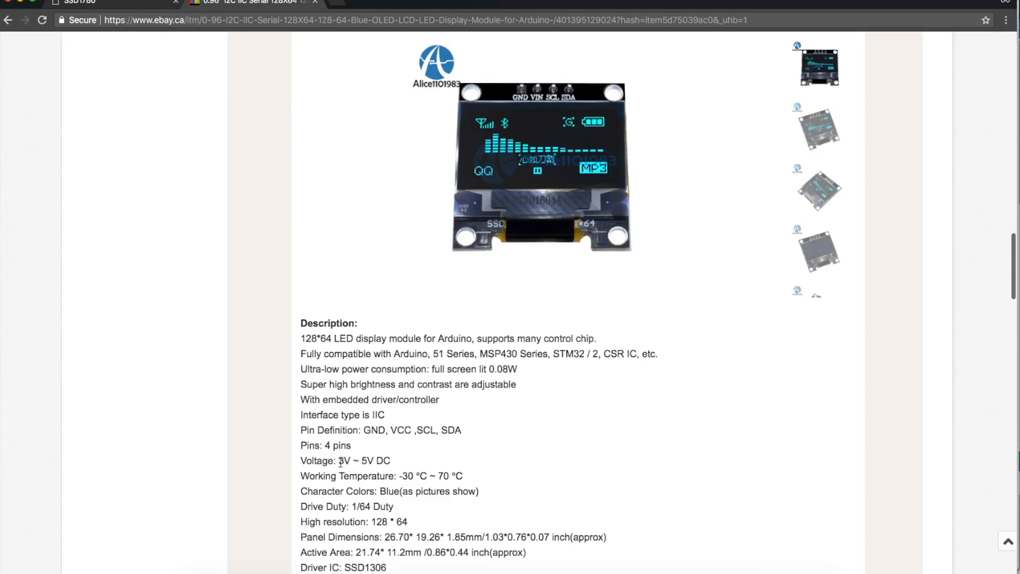
double_click(365, 567)
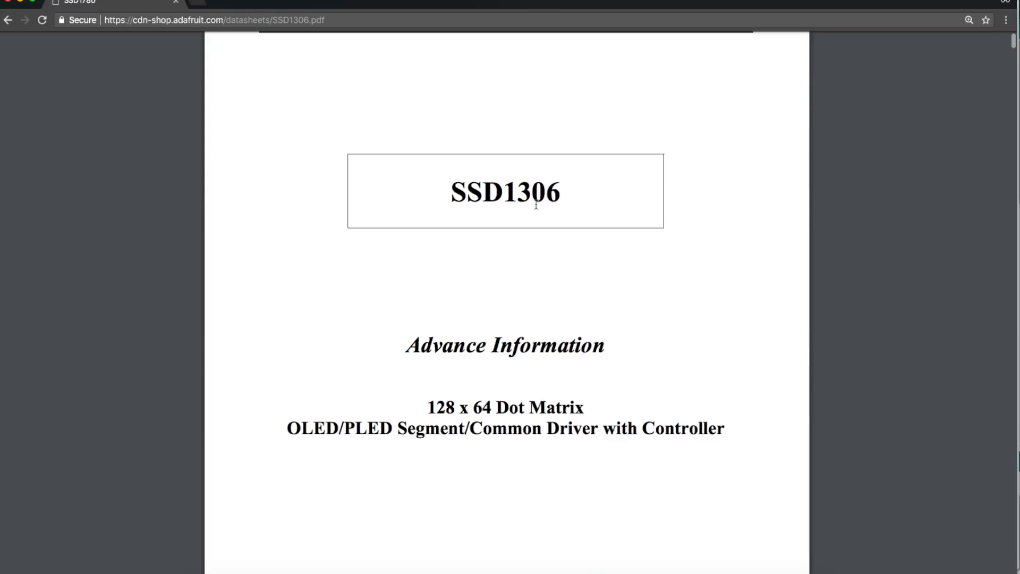
mouse_move(620, 322)
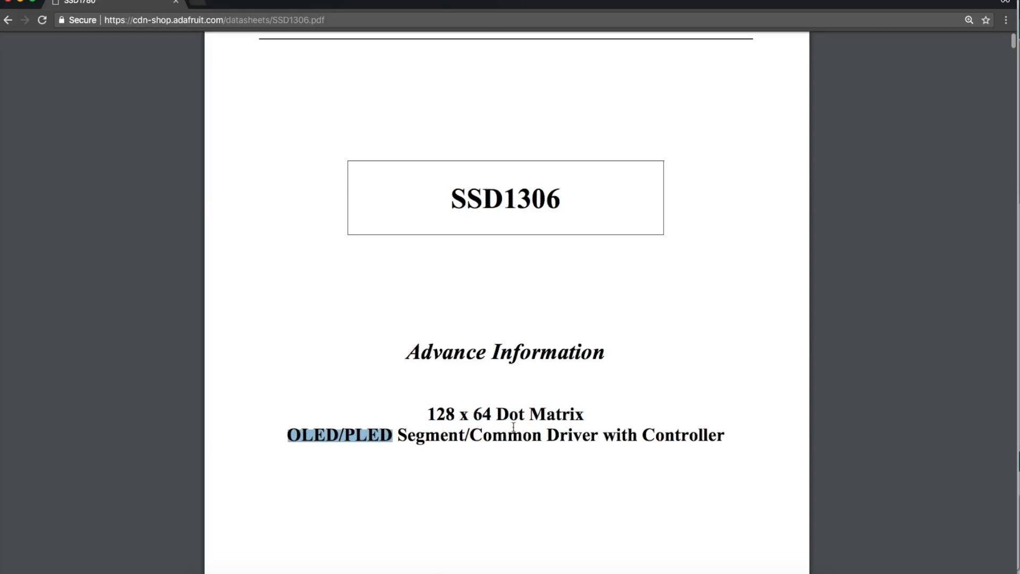
- Review the SSD1306 datasheet, highlighting 'Common Cathode type OLED panel', then close Library Manager
scroll("down", 3)
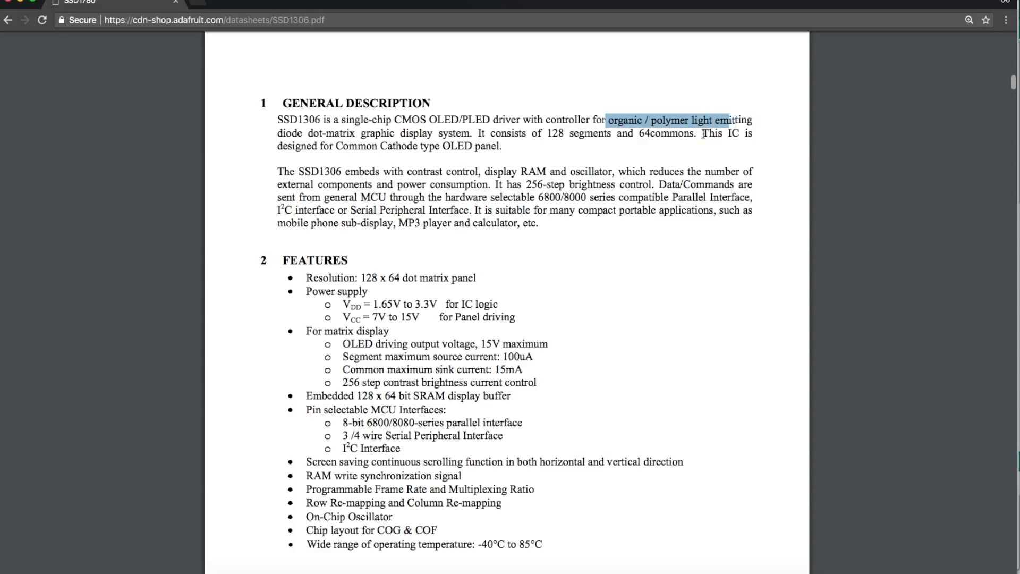
left_click(340, 145)
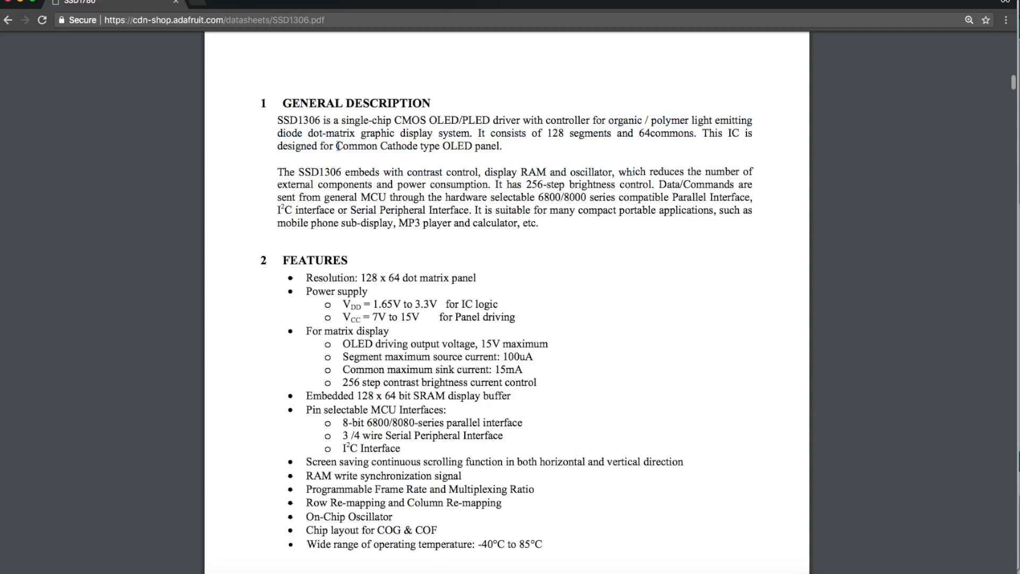
left_click_drag(334, 145, 496, 146)
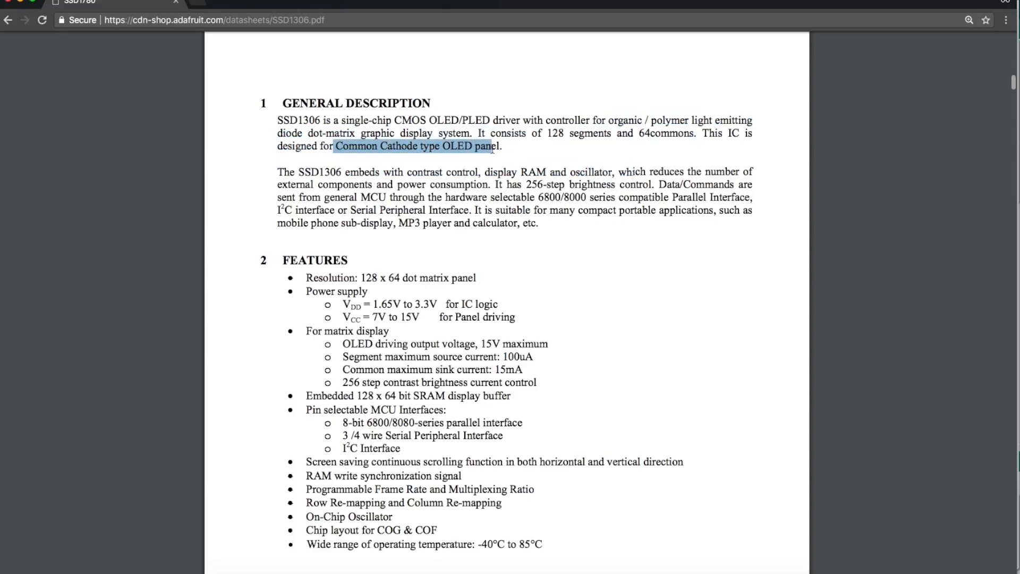
left_click(594, 341)
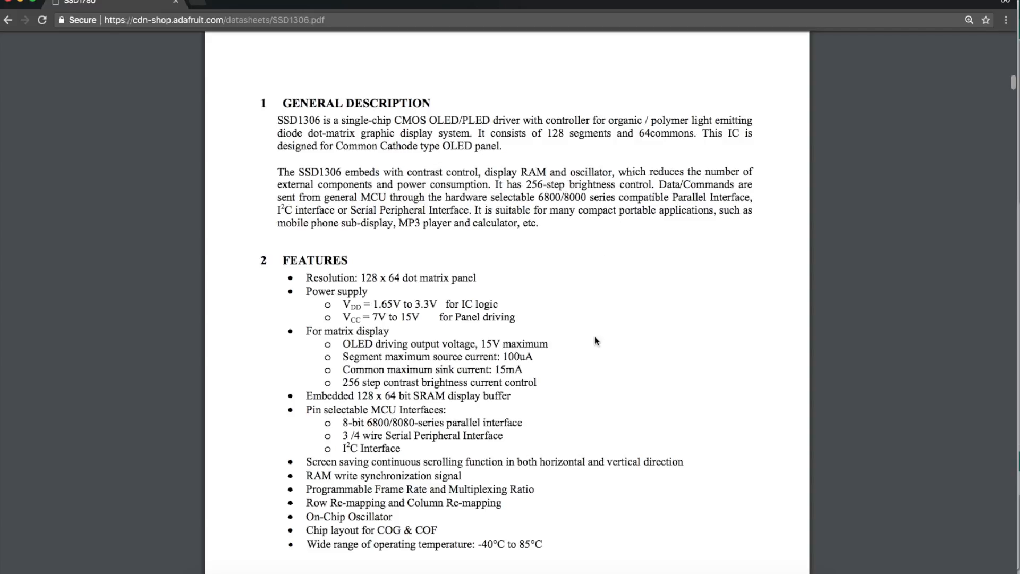
mouse_move(657, 353)
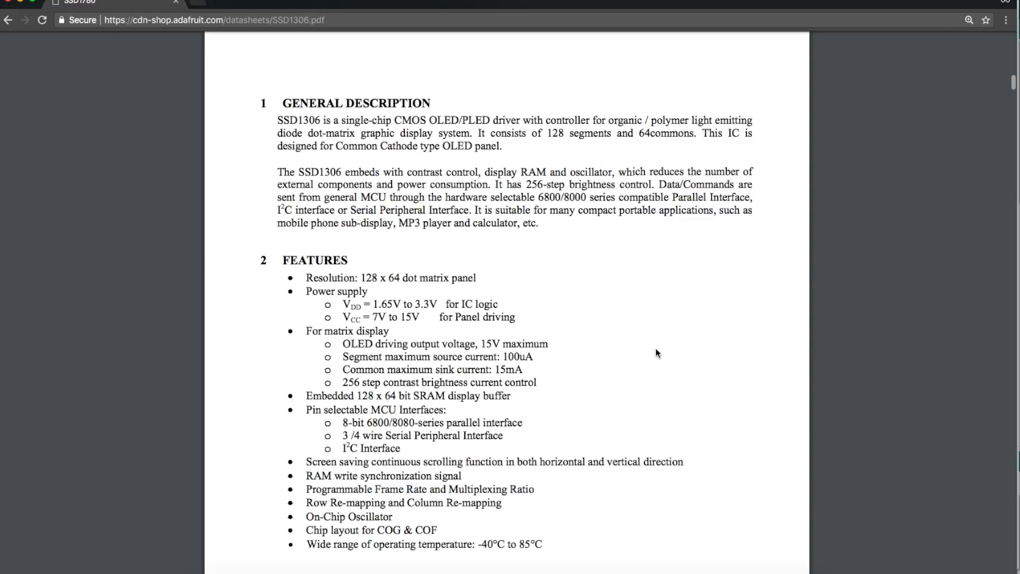
scroll("down", 3)
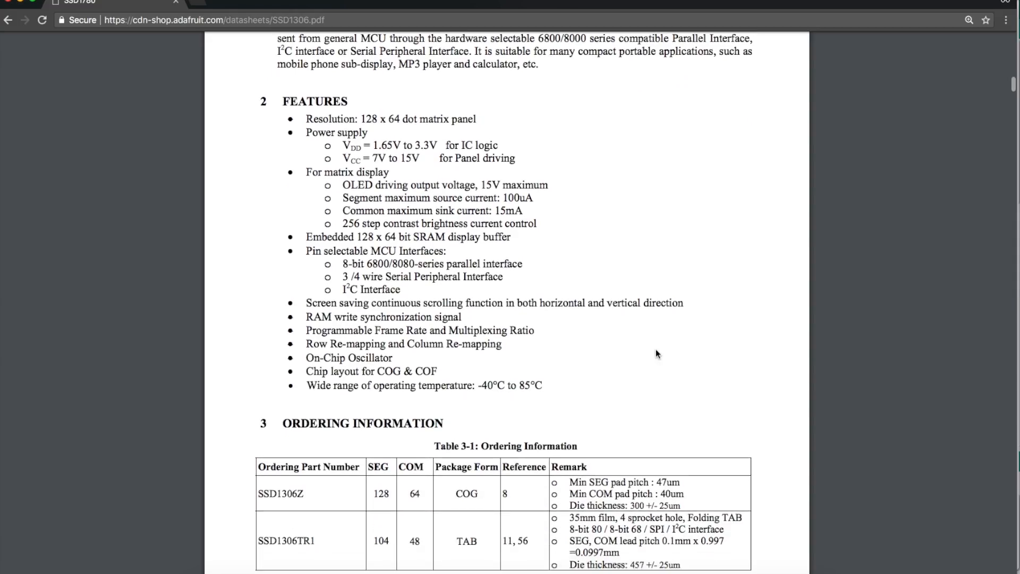
scroll("down", 3)
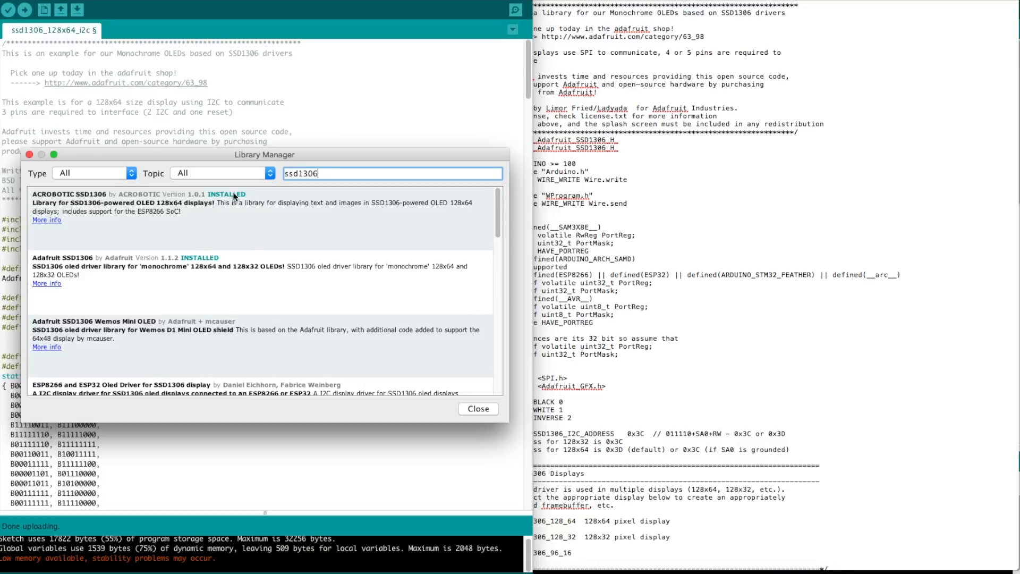
left_click(477, 408)
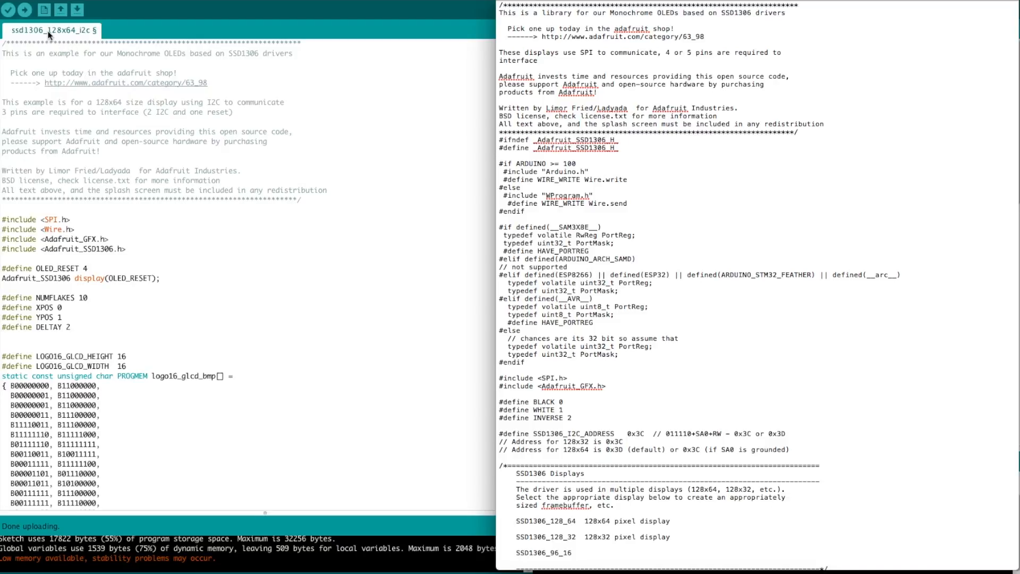
mouse_move(207, 221)
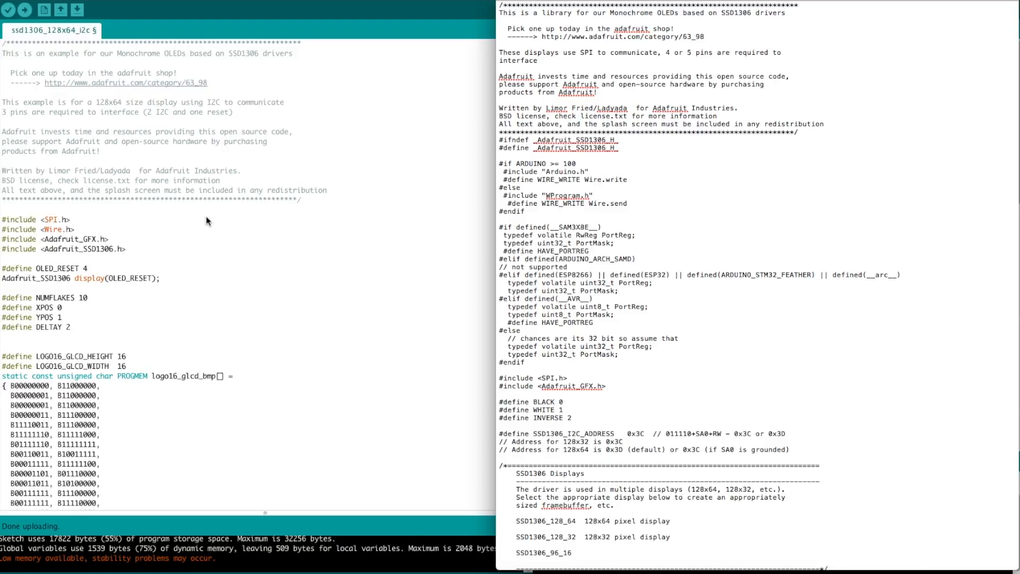
mouse_move(231, 231)
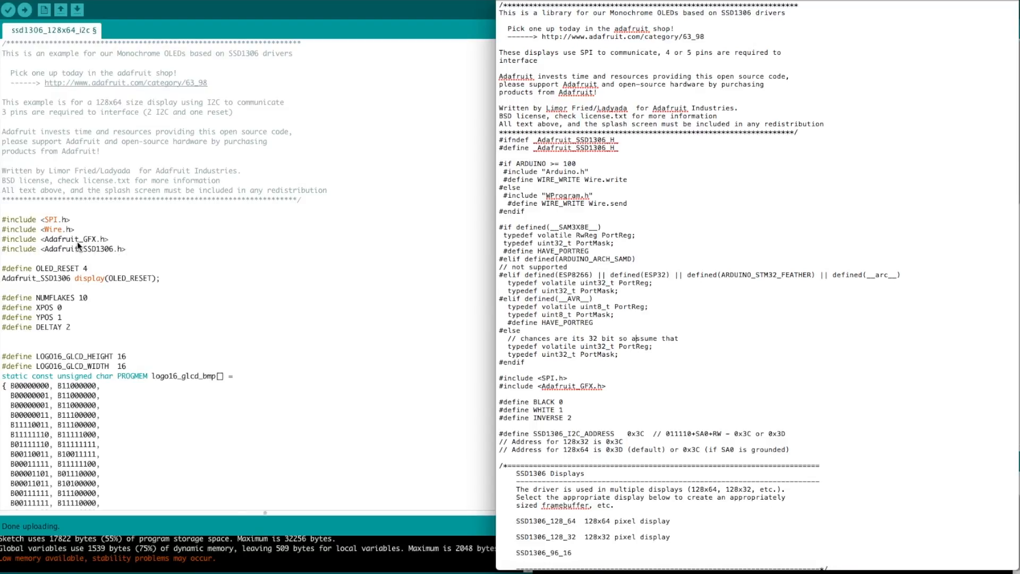
mouse_move(87, 252)
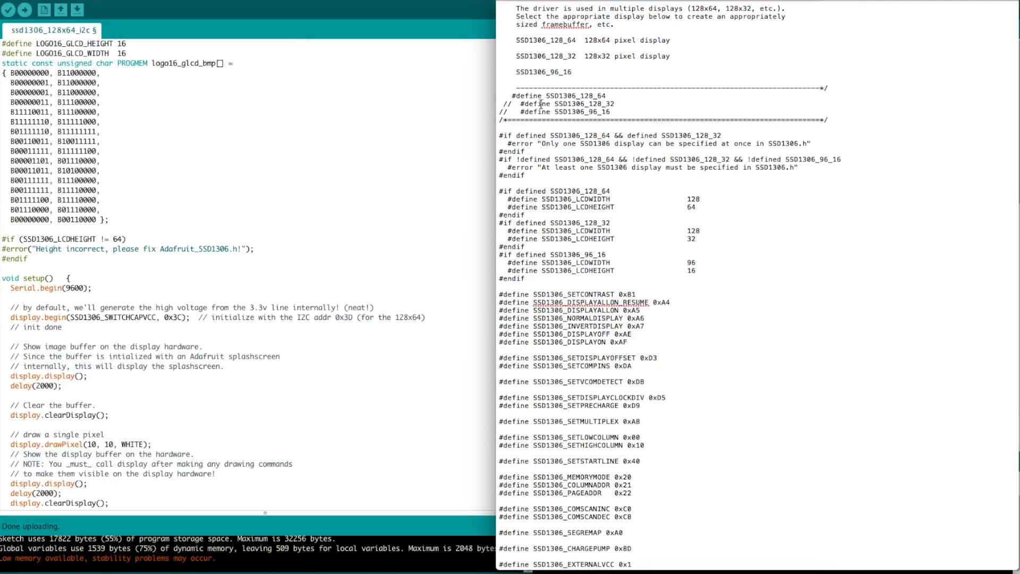
- Show the SSD1306_I2C_ADDRESS 0x3C define with its 128x32 and 128x64 address notes
double_click(597, 96)
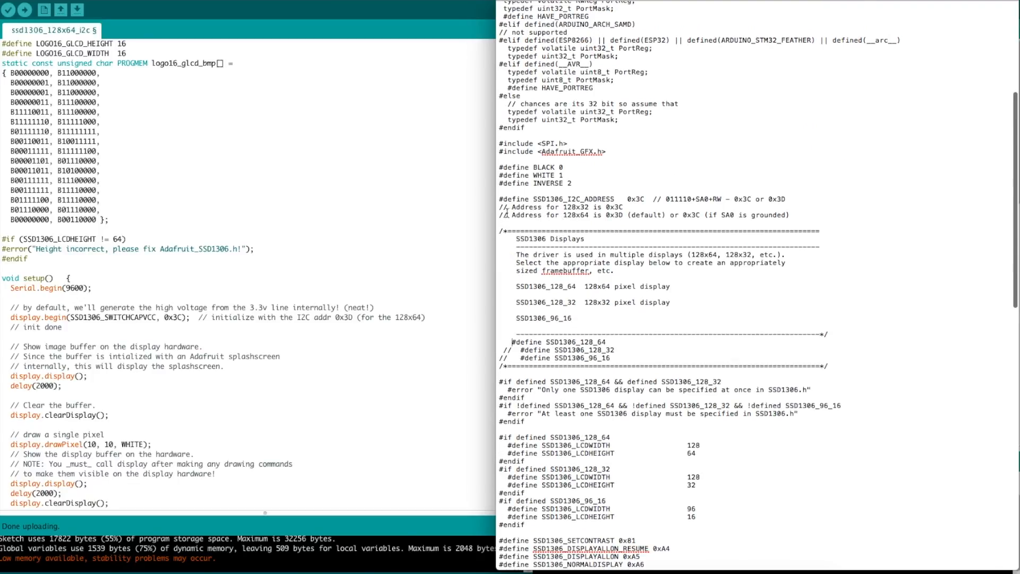
double_click(579, 215)
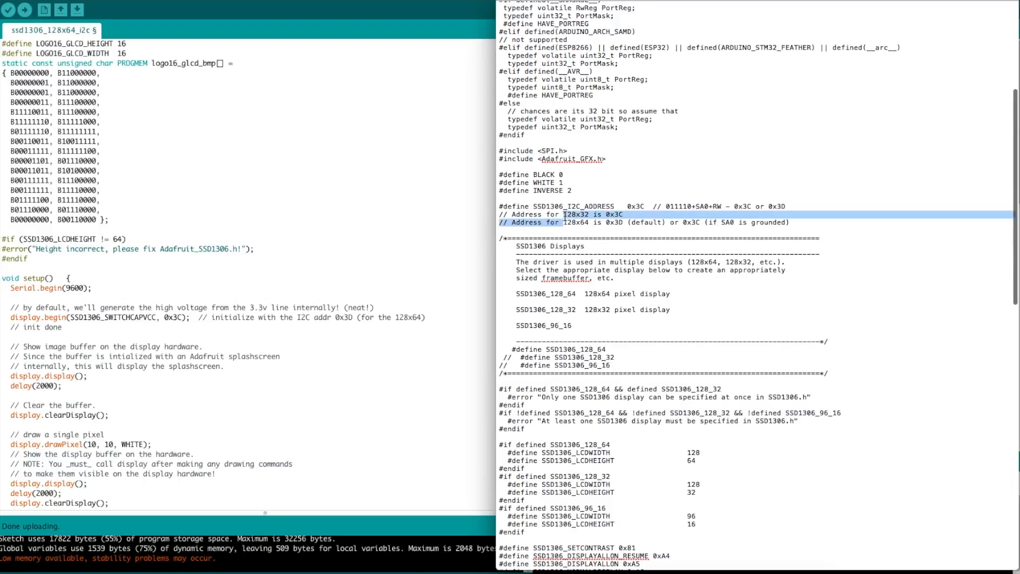
double_click(575, 222)
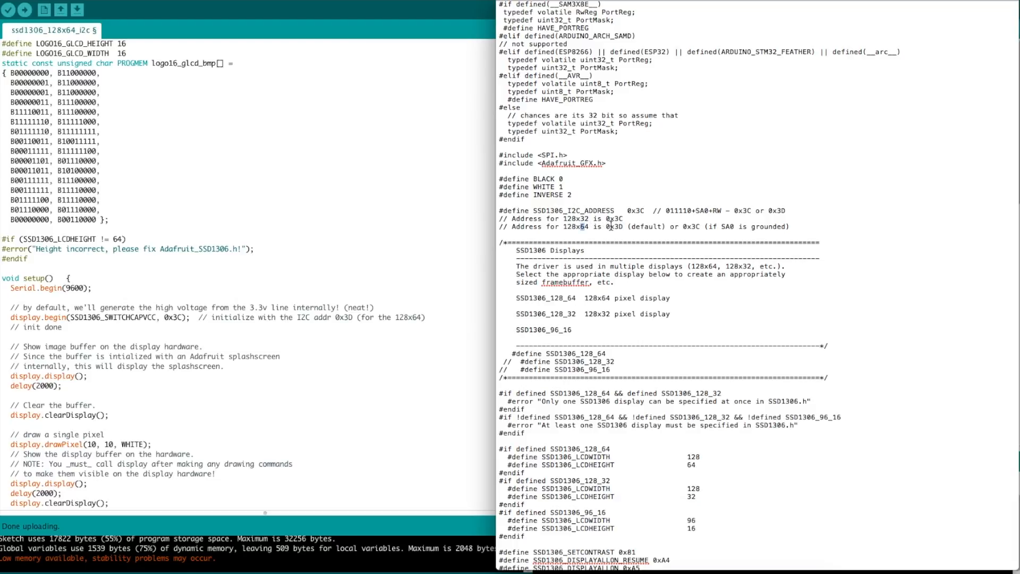
double_click(607, 227)
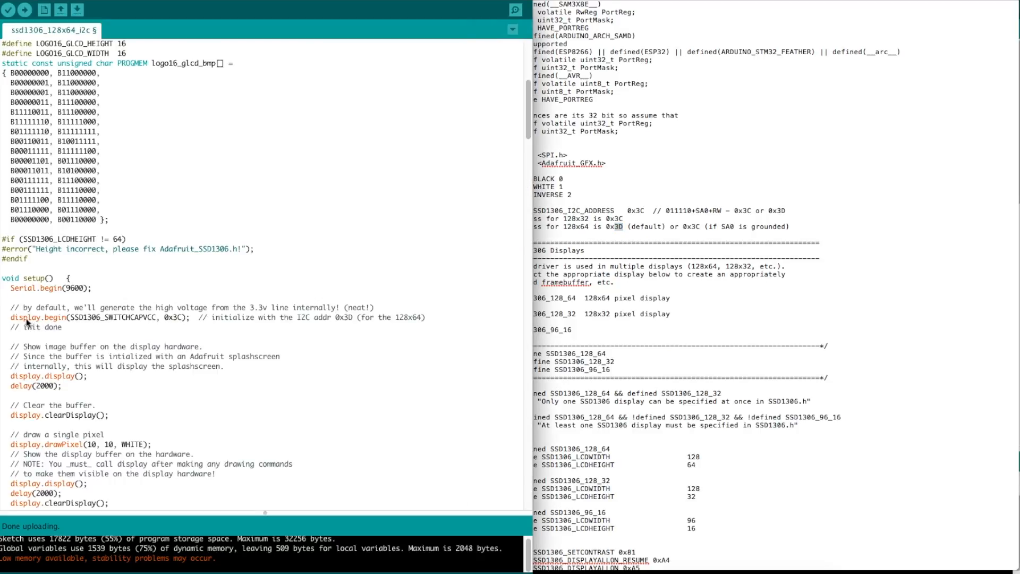
mouse_move(722, 222)
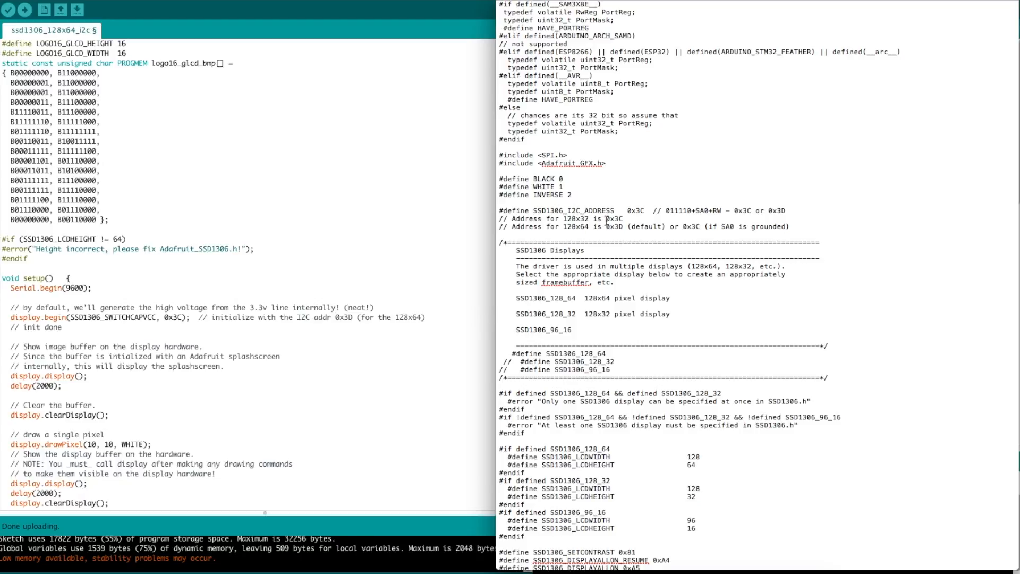
double_click(588, 218)
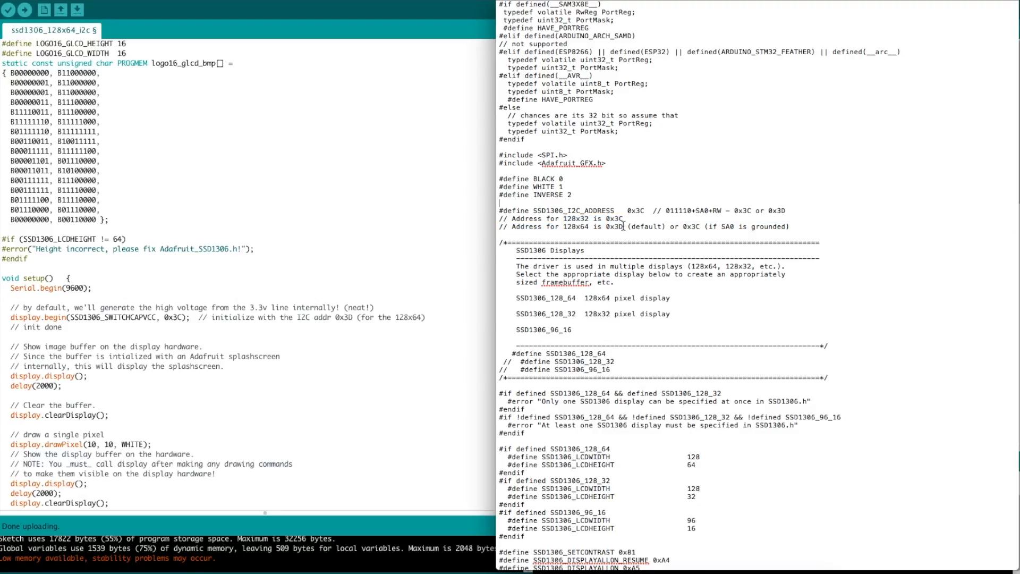
scroll("down", 3)
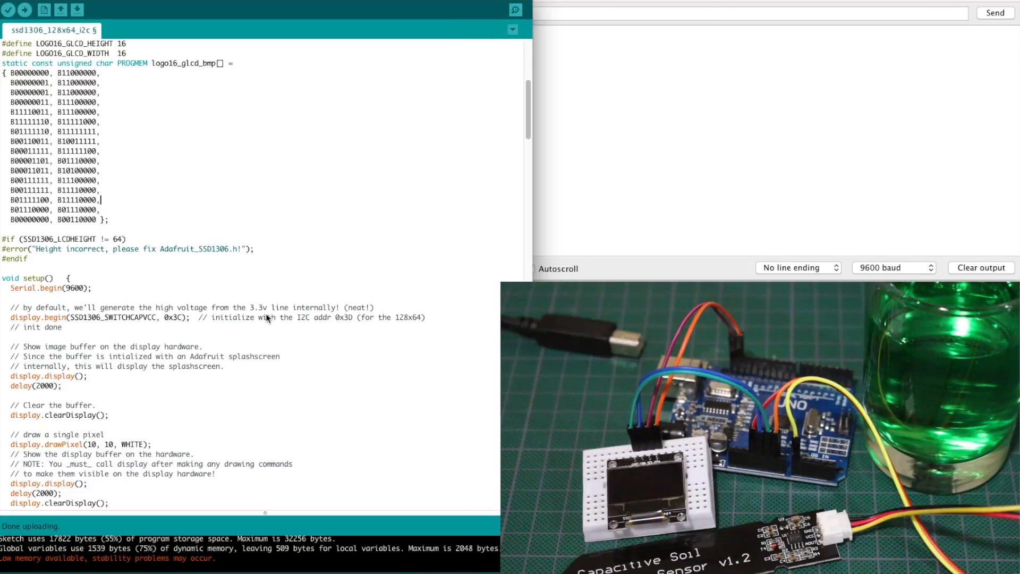
mouse_move(183, 324)
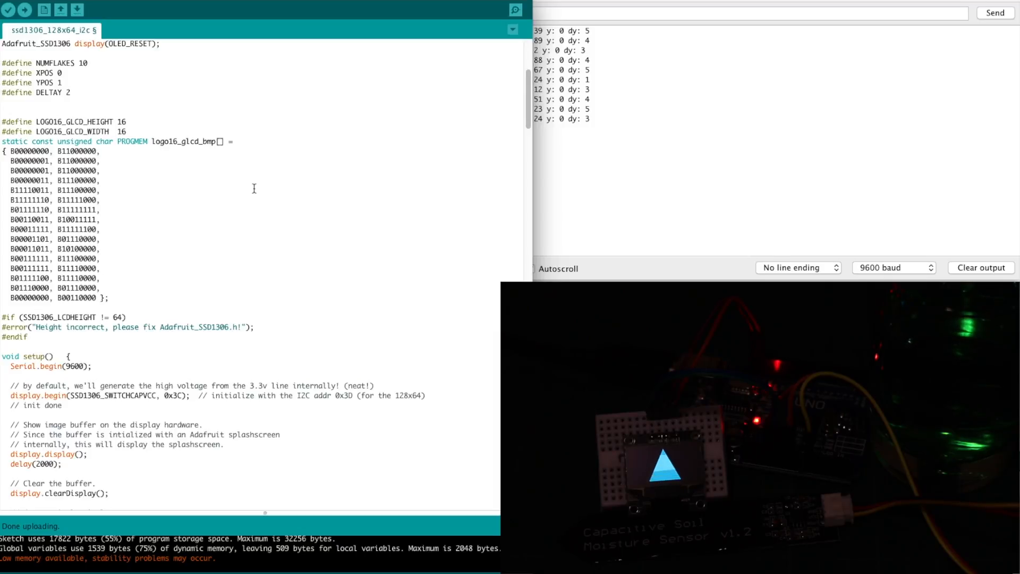
scroll("down", 3)
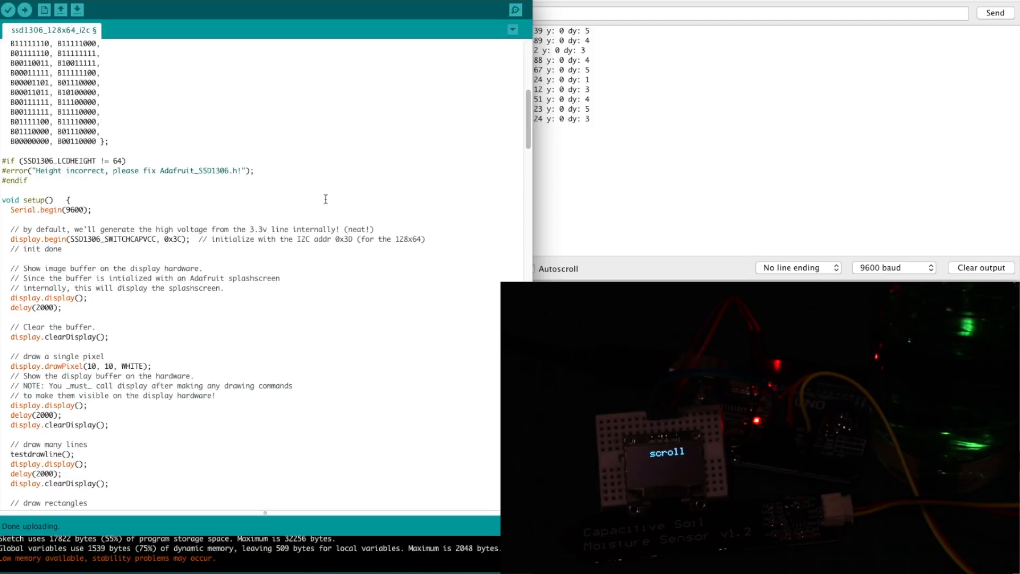
scroll("down", 3)
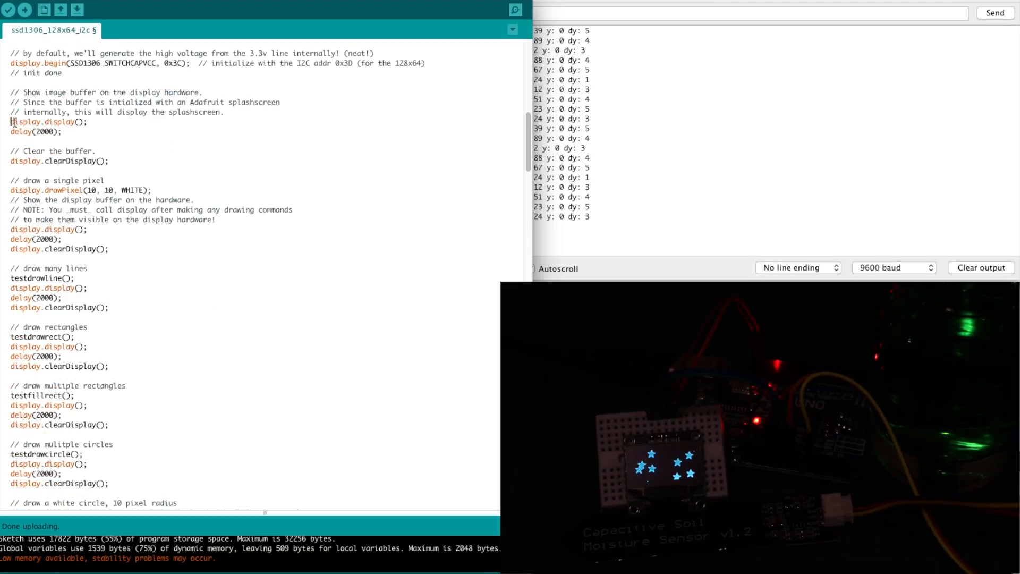
double_click(30, 123)
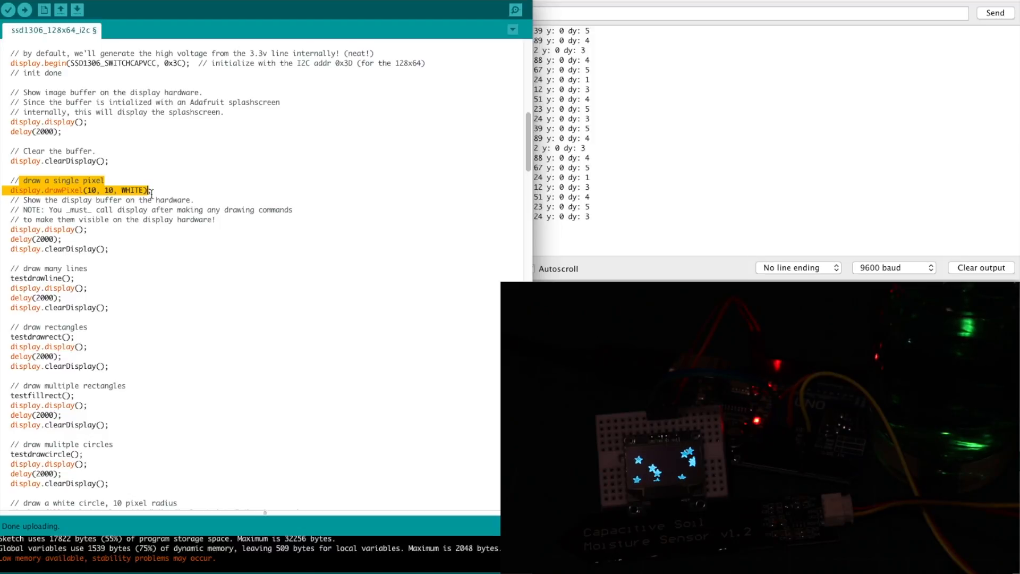
scroll("down", 3)
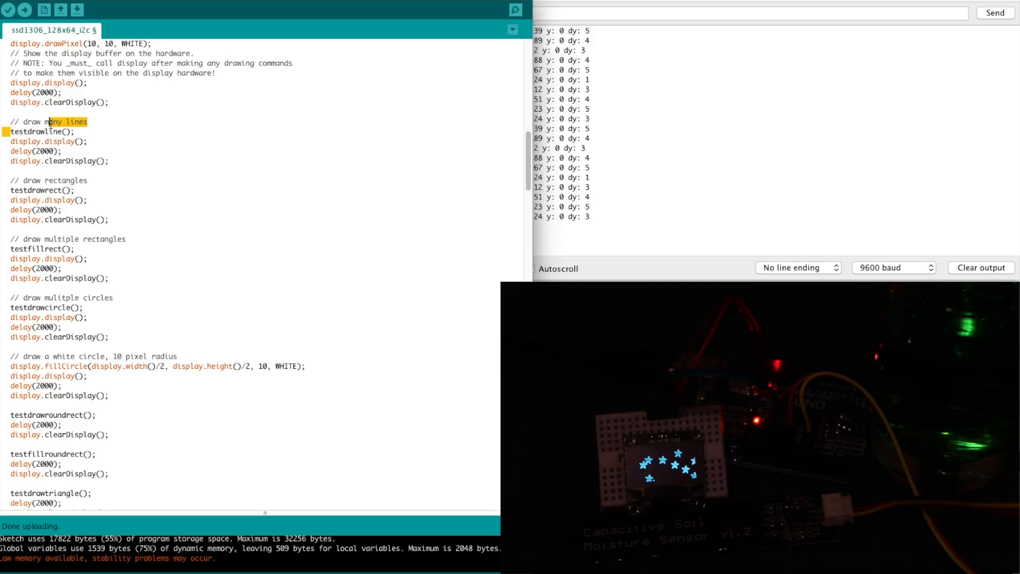
scroll("down", 3)
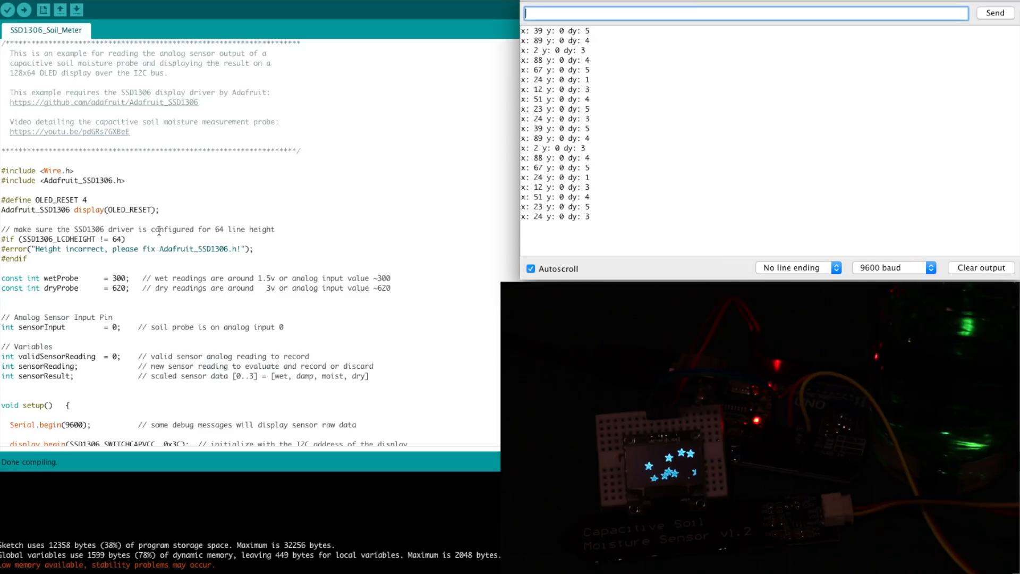
- Scroll the SSD1306_Soil_Meter sketch and enter the '#include <Wire.h>' line
scroll("down", 3)
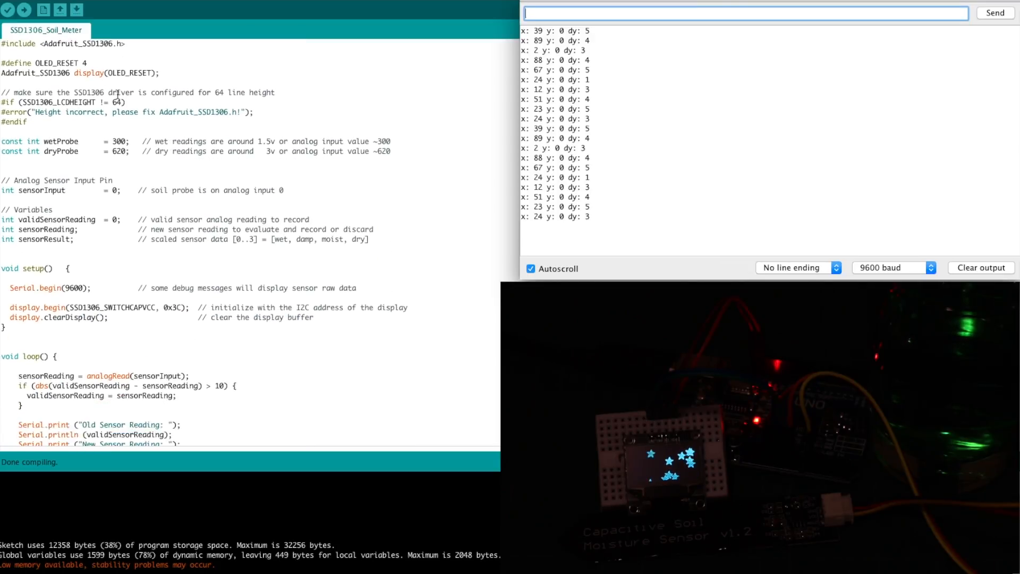
type("#include <Wire.h>")
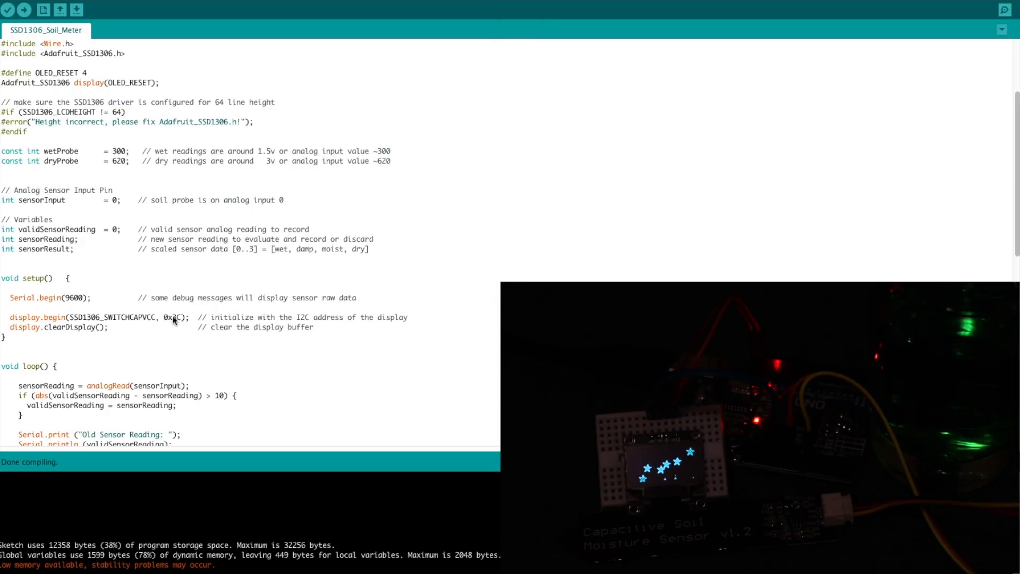
left_click(175, 229)
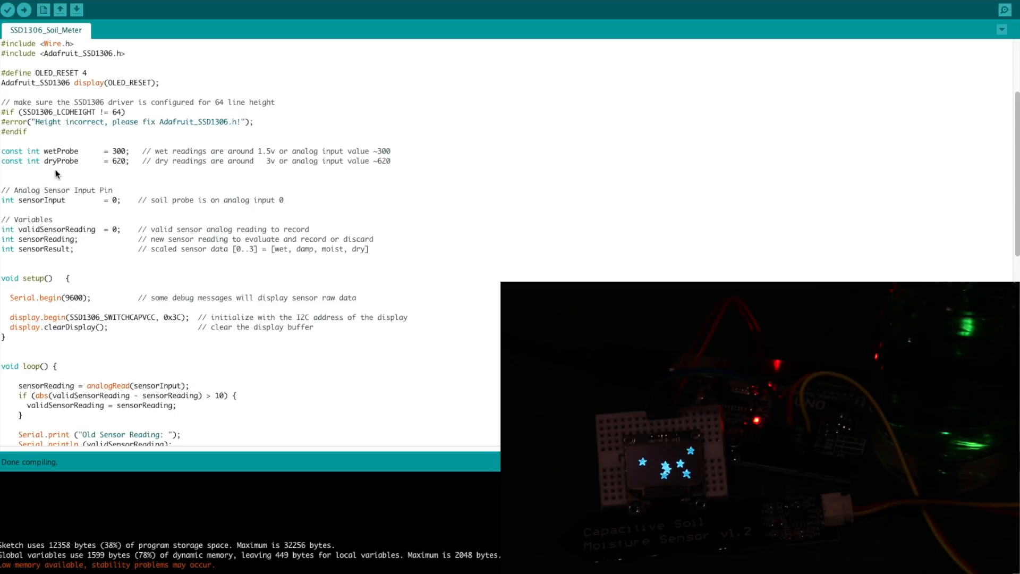
mouse_move(280, 168)
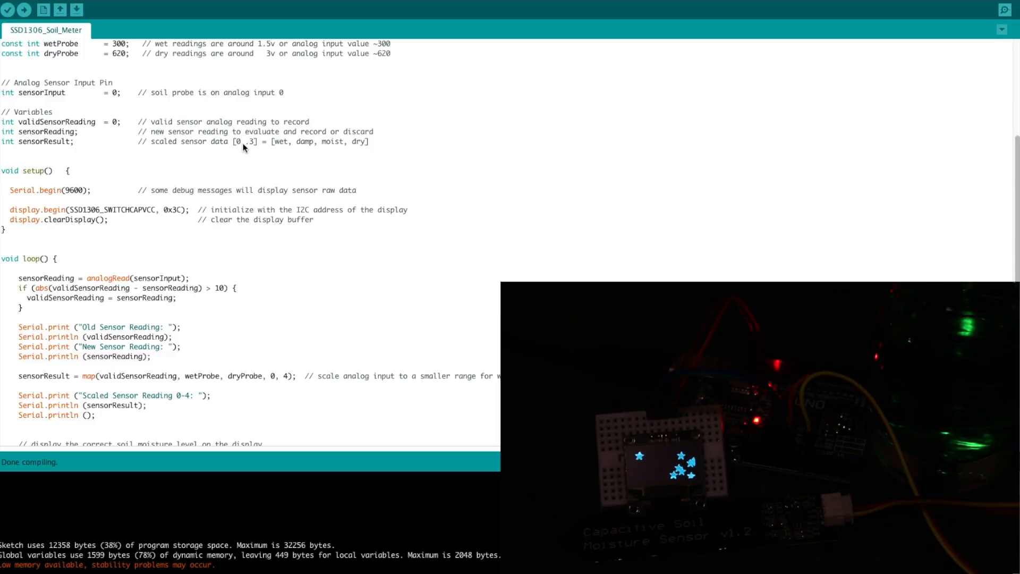
mouse_move(277, 155)
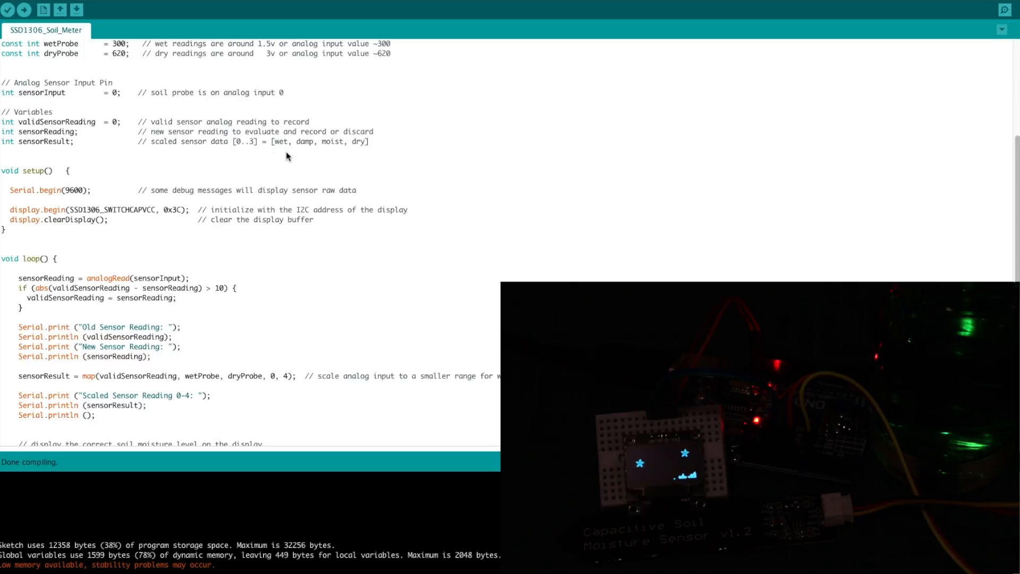
mouse_move(330, 150)
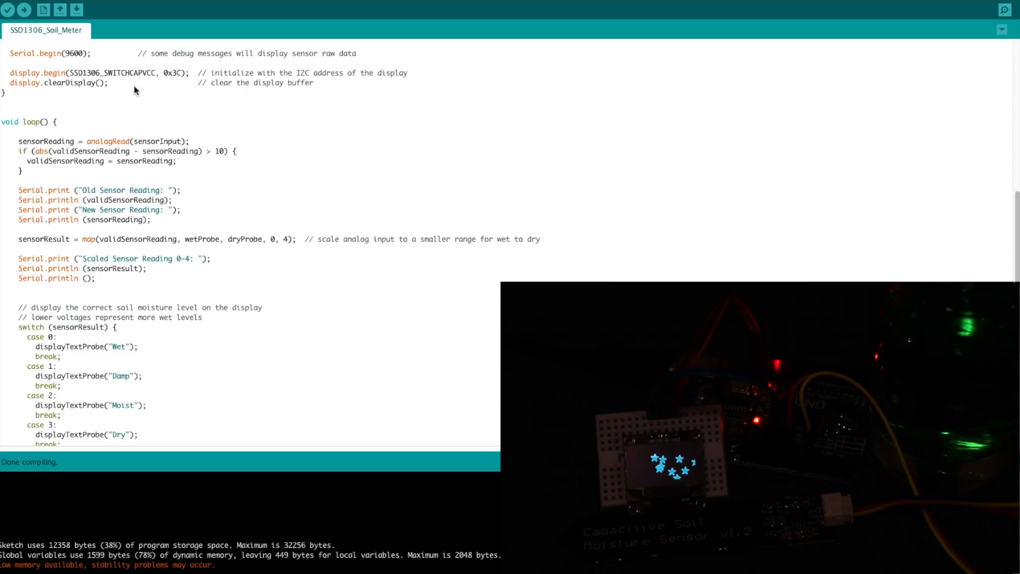
scroll("down", 3)
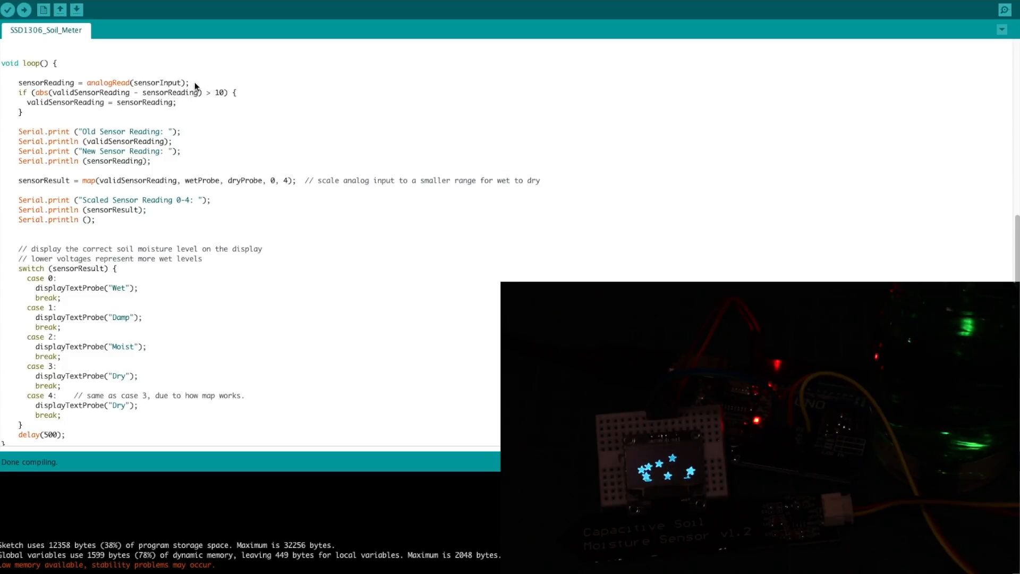
mouse_move(197, 109)
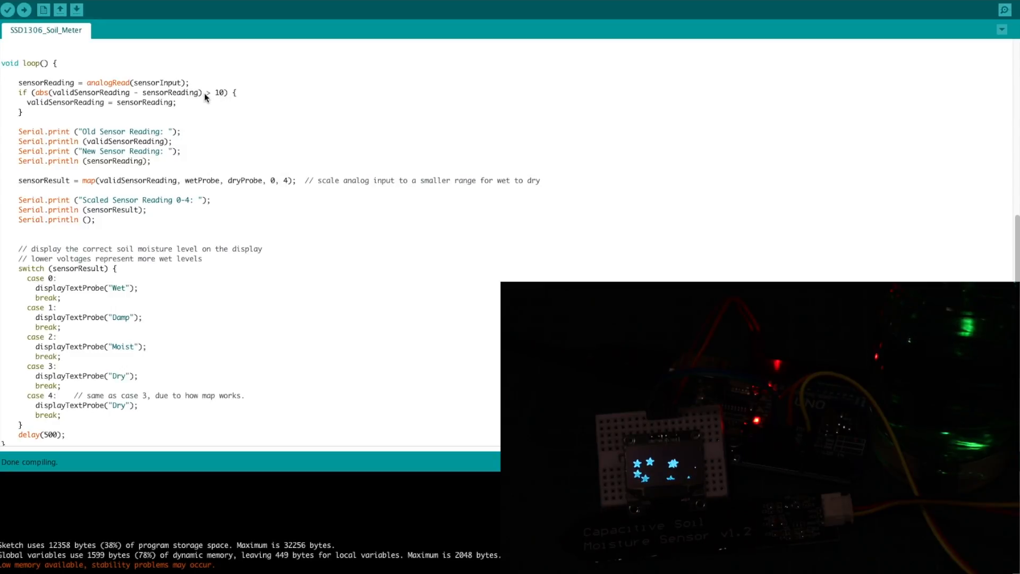
mouse_move(202, 86)
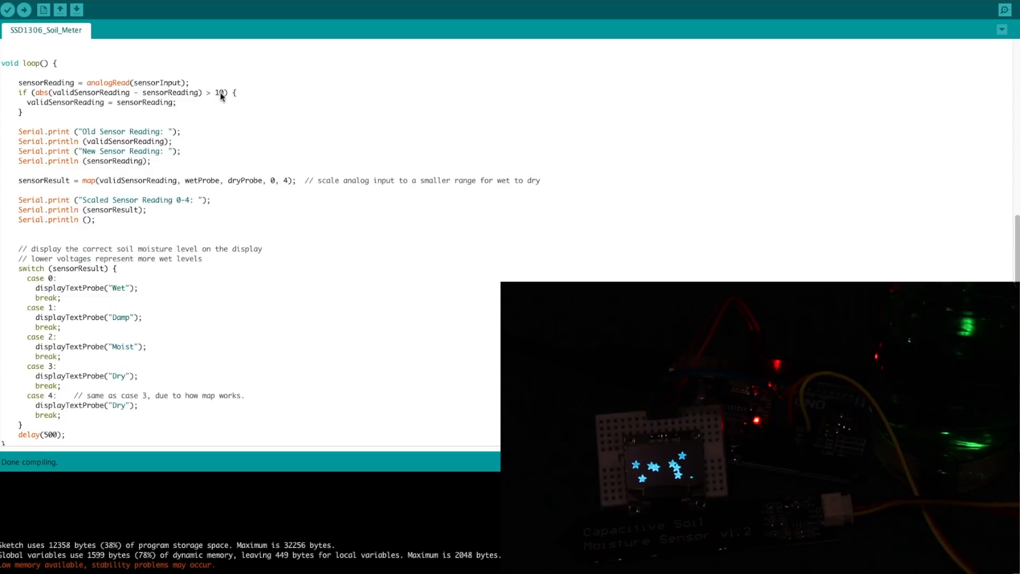
double_click(47, 83)
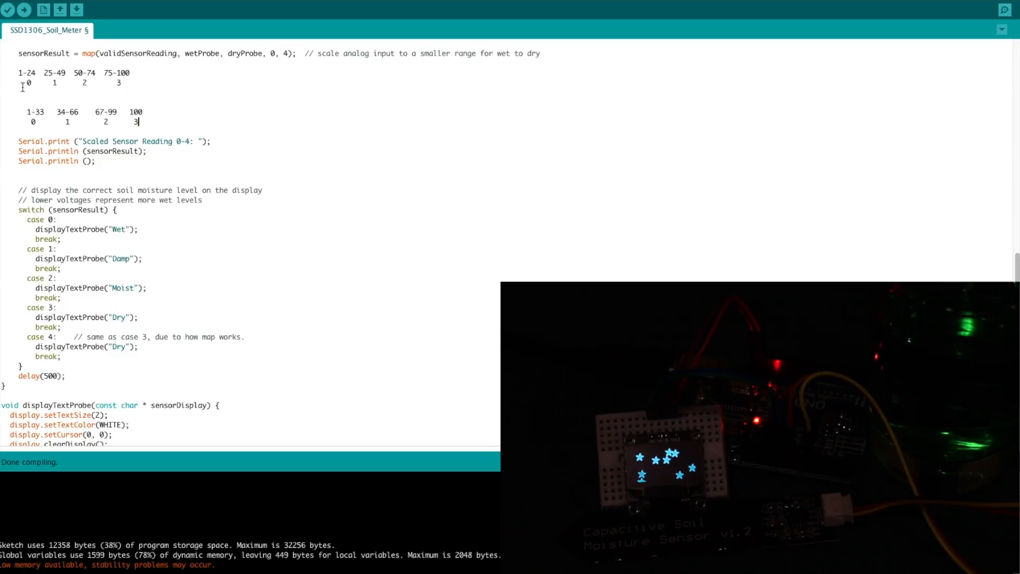
double_click(28, 83)
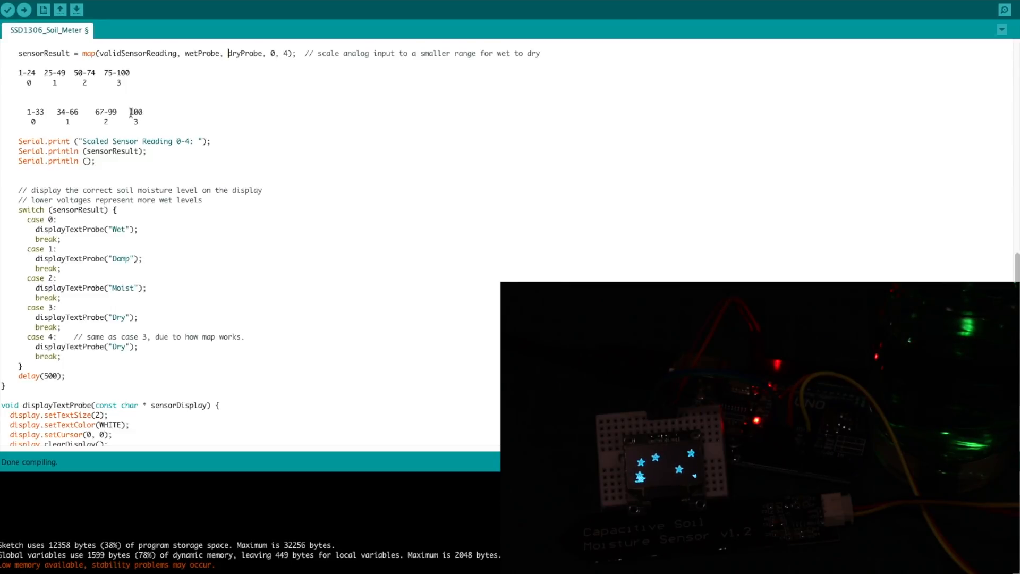
double_click(136, 112)
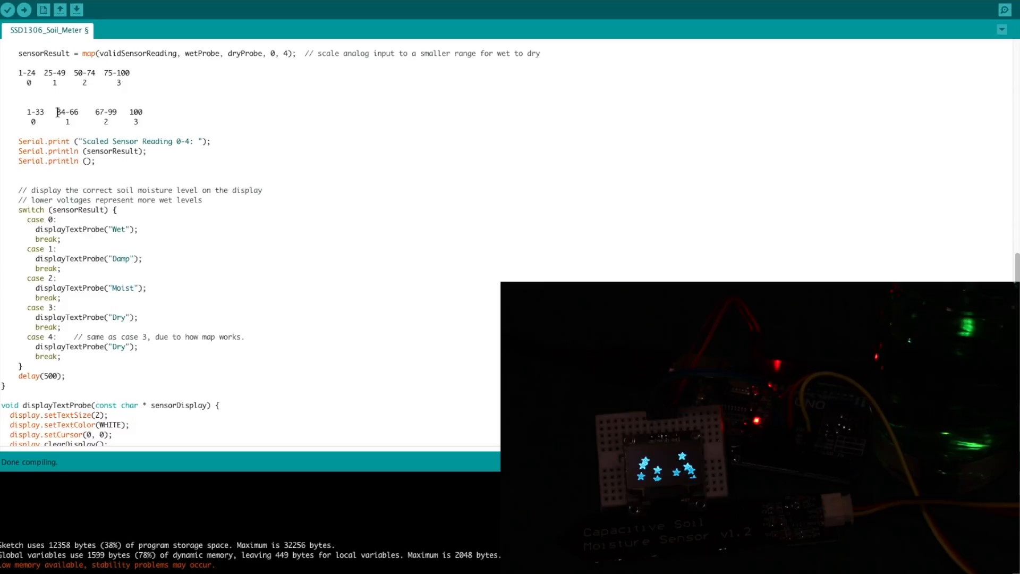
double_click(67, 112)
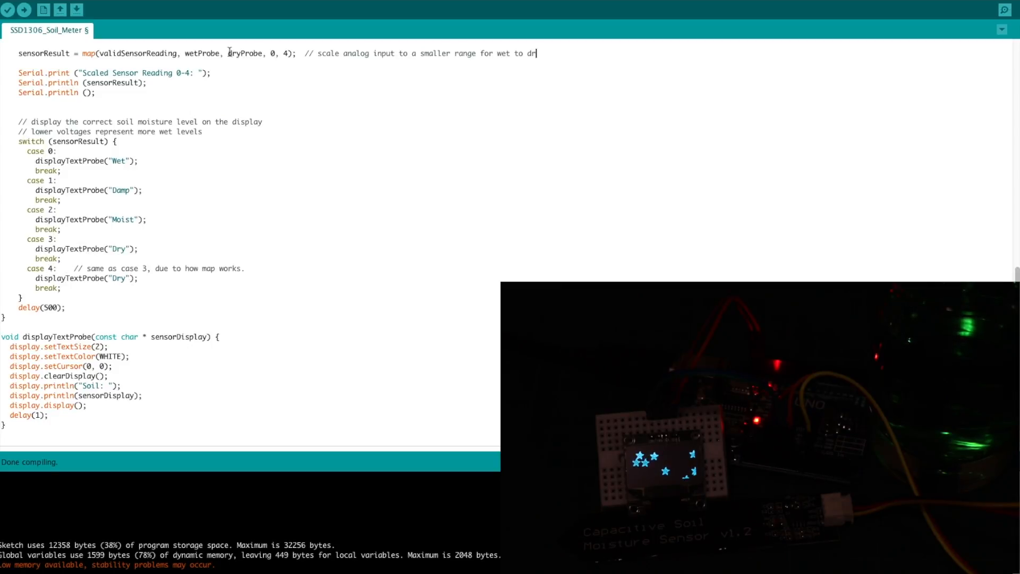
double_click(245, 53)
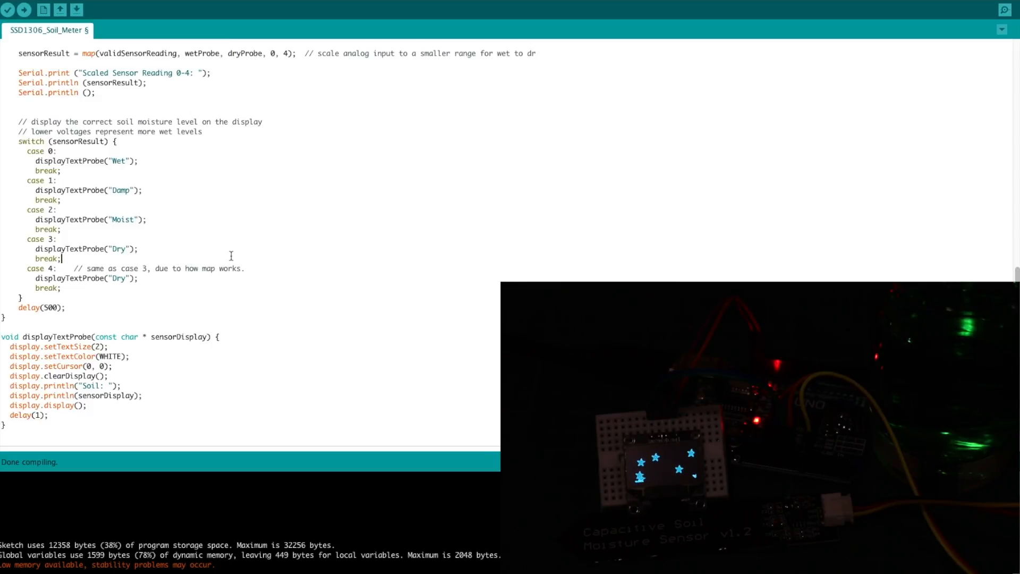
scroll("down", 3)
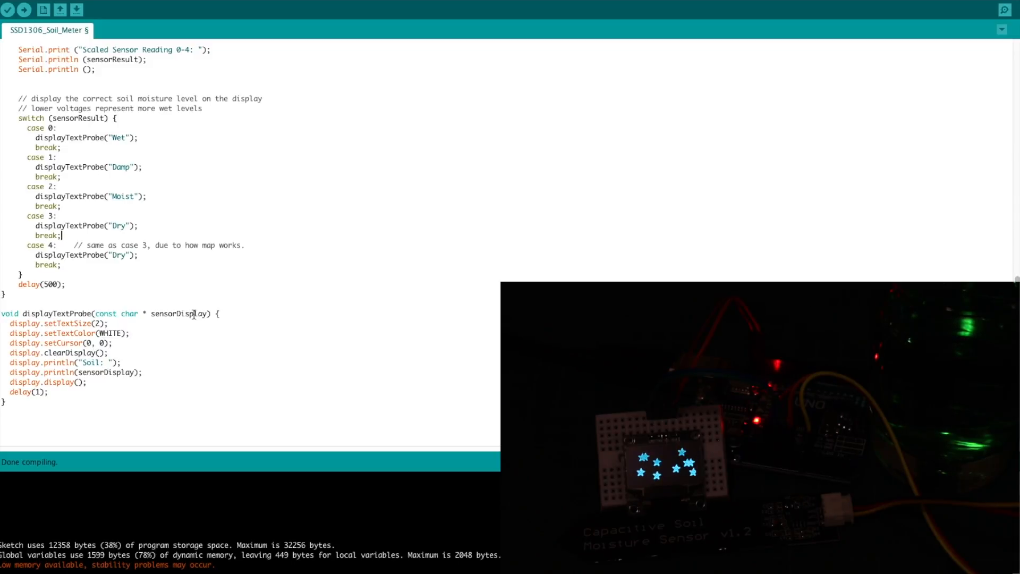
left_click(1003, 9)
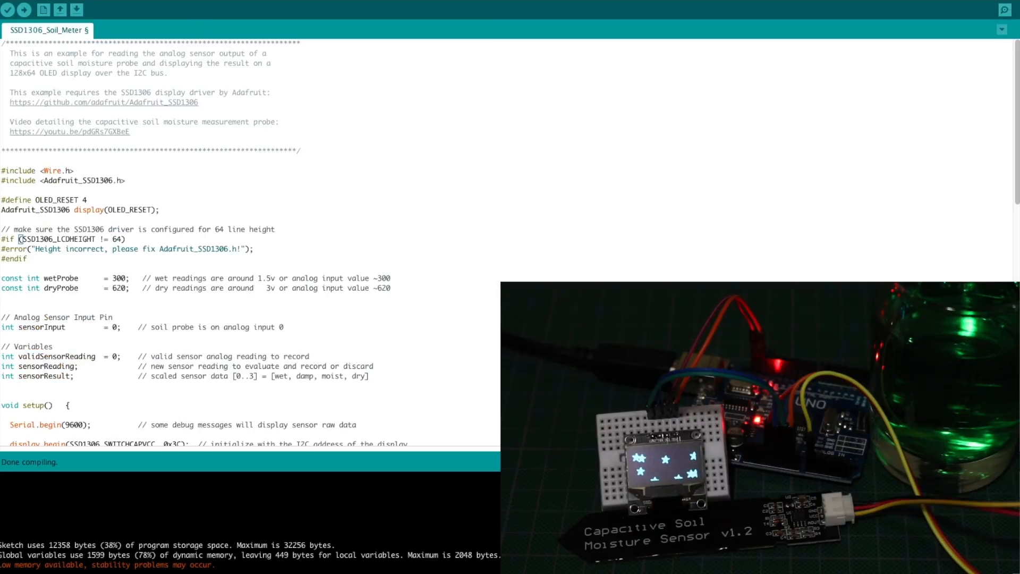
- Upload the Soil_Meter sketch and highlight the scaled reading 3 in the serial output
left_click(1003, 9)
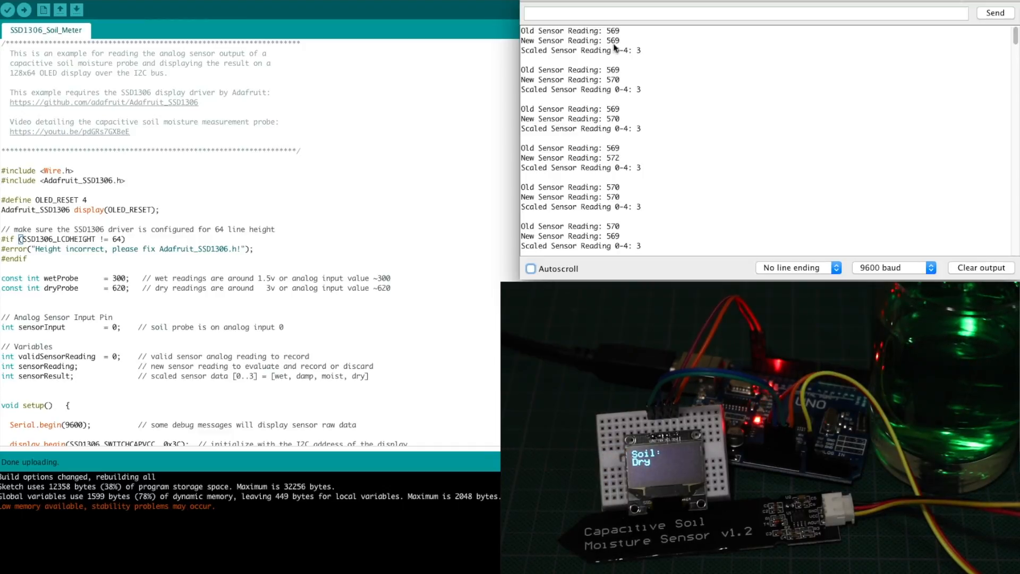
mouse_move(638, 55)
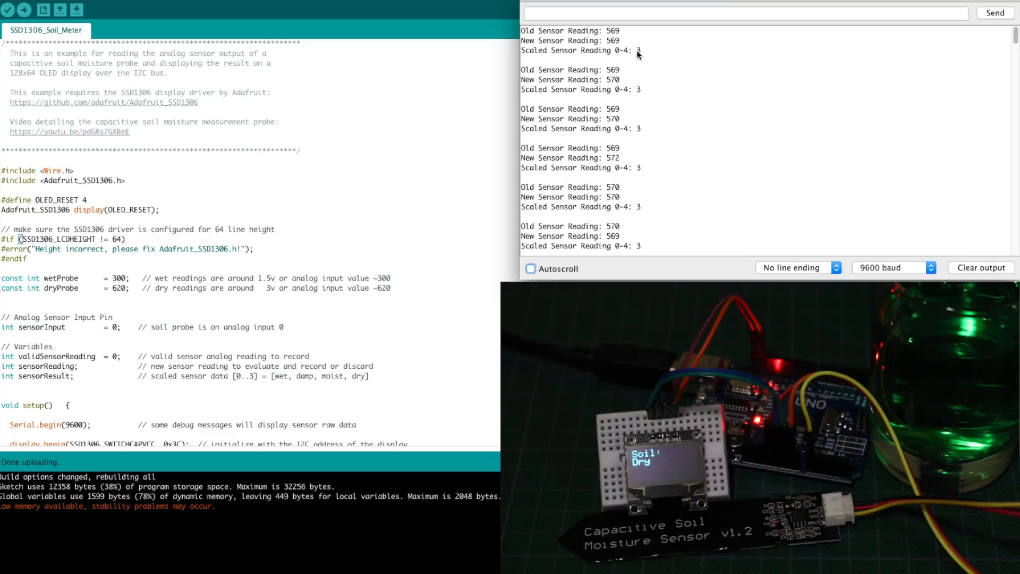
double_click(638, 50)
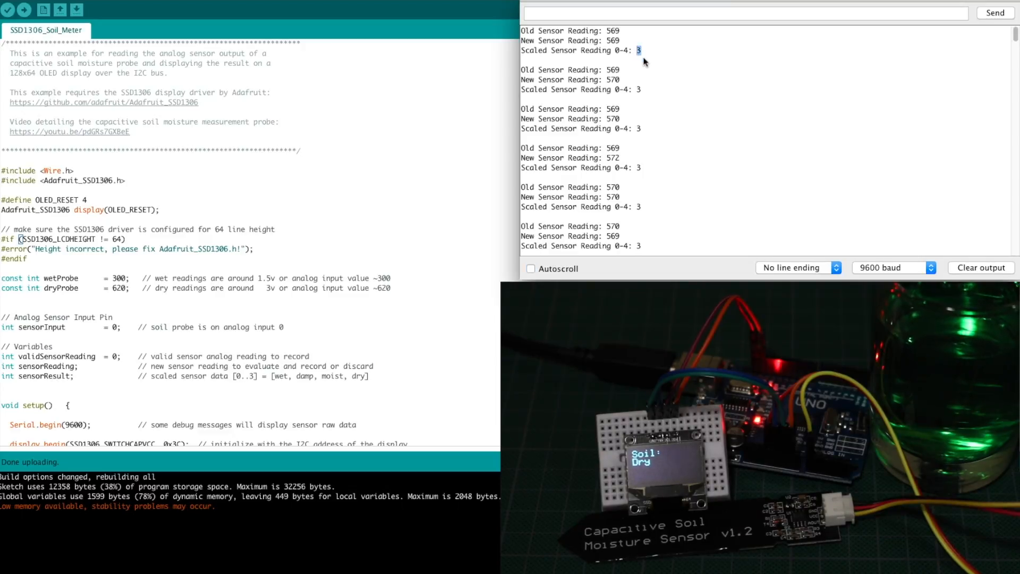
mouse_move(639, 57)
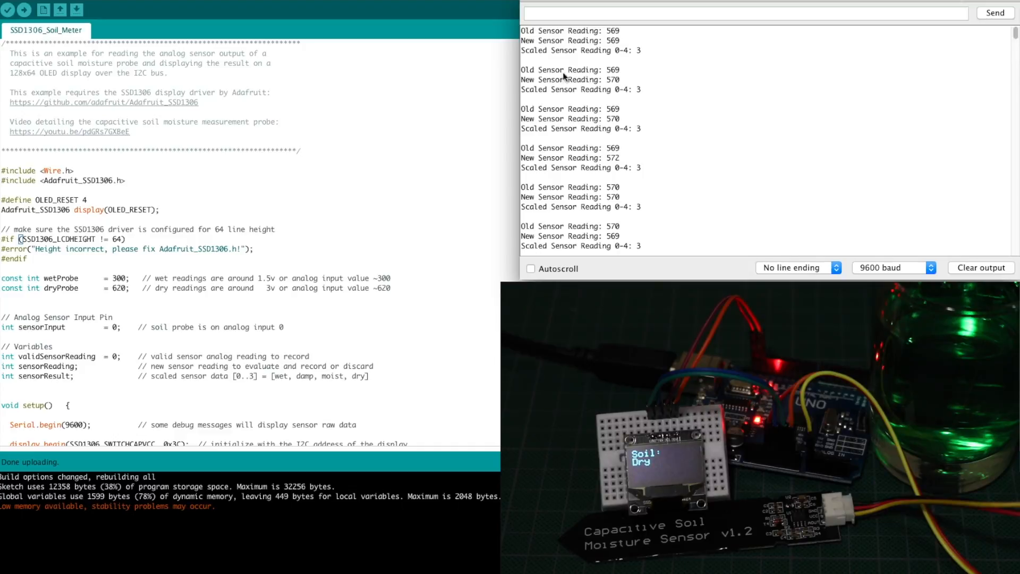
mouse_move(620, 73)
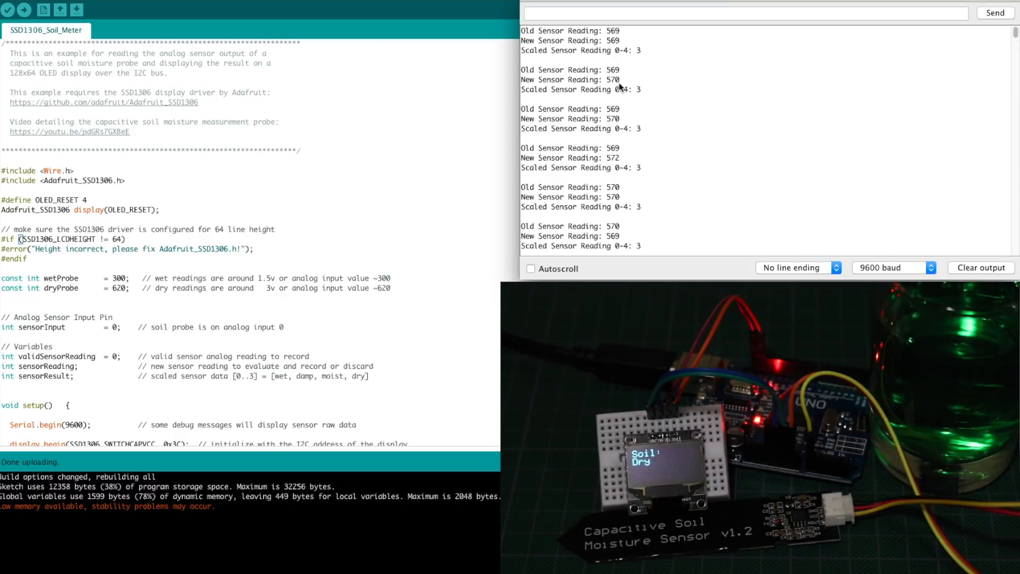
mouse_move(620, 74)
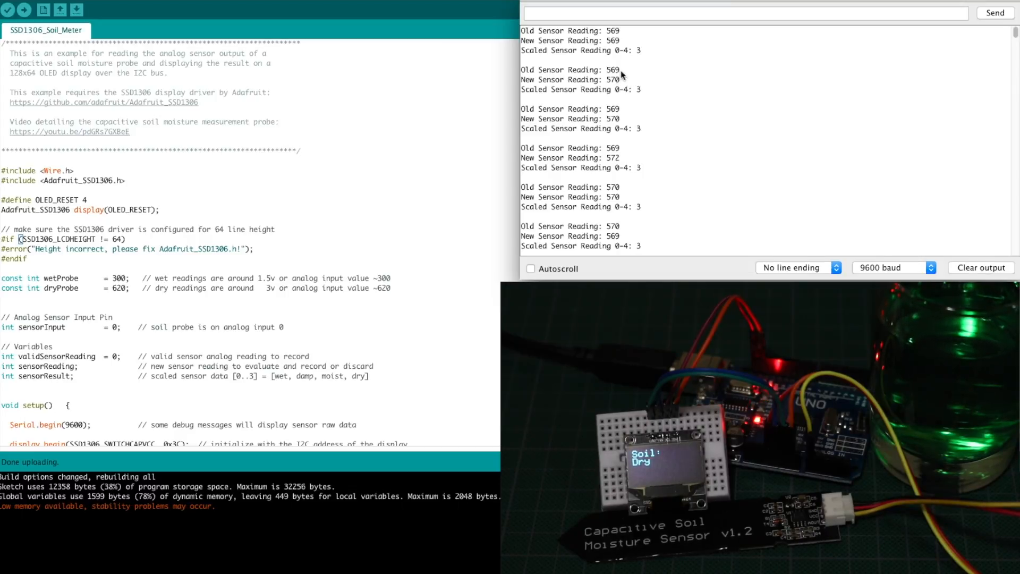
mouse_move(612, 153)
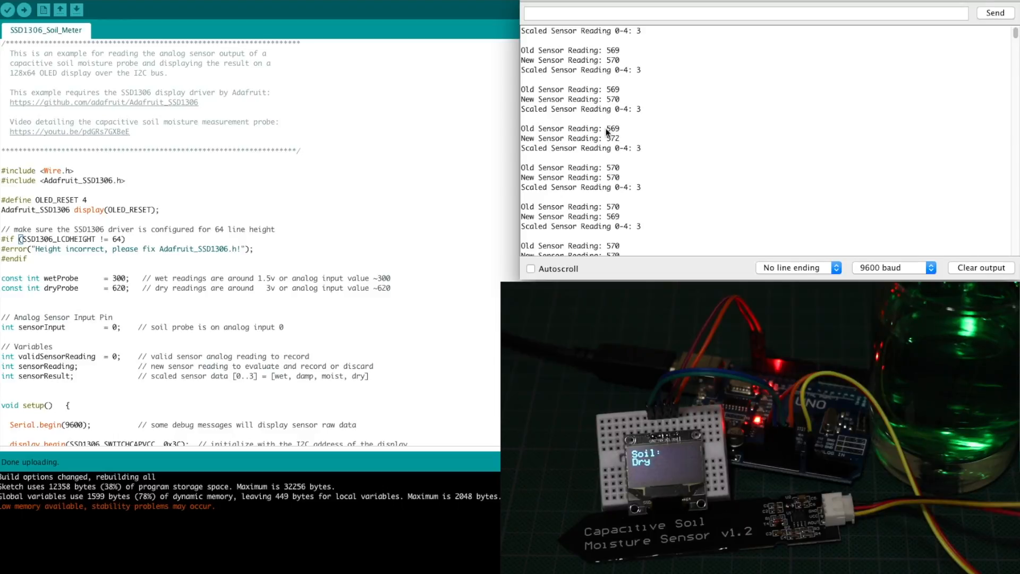
mouse_move(606, 142)
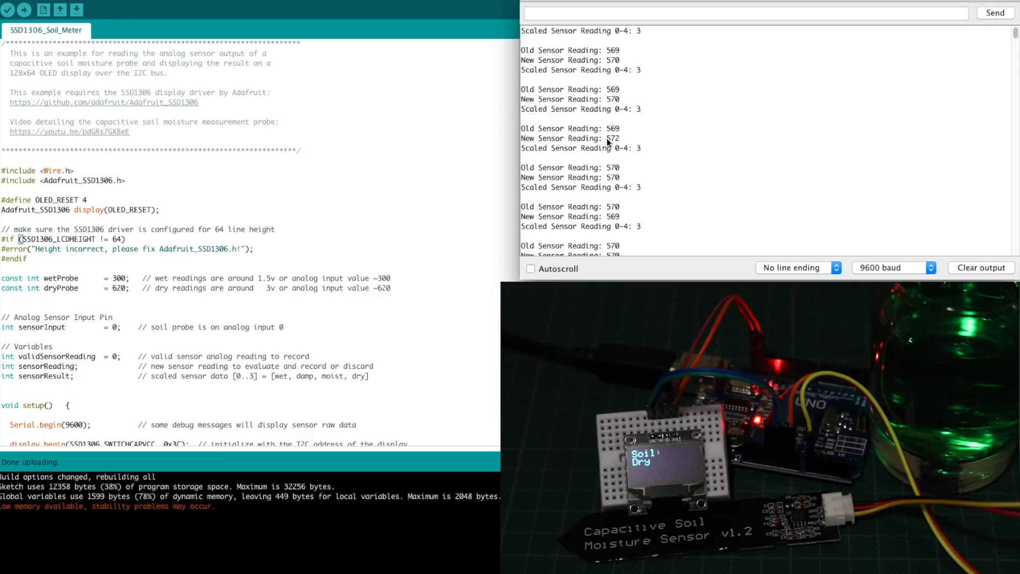
mouse_move(616, 142)
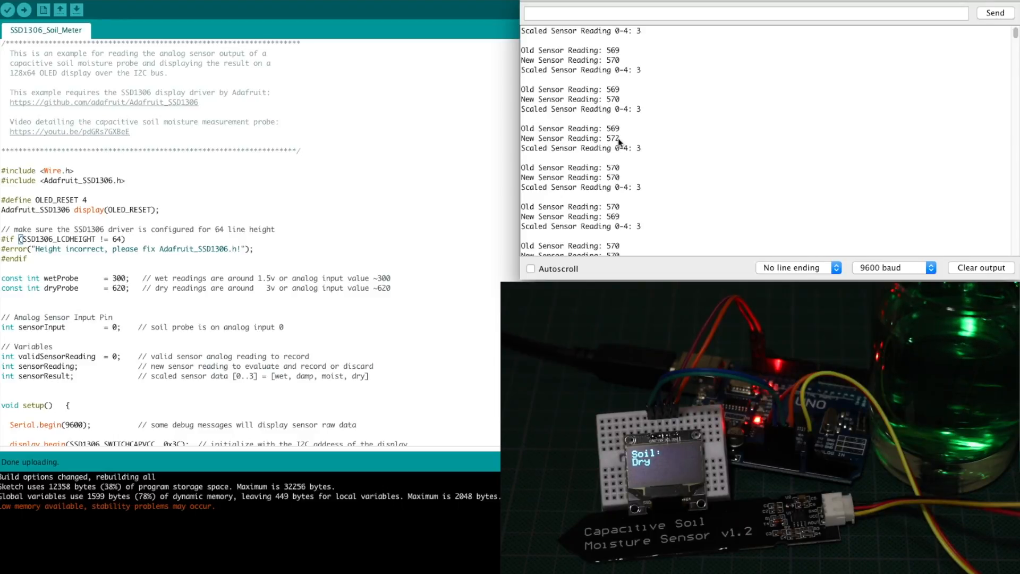